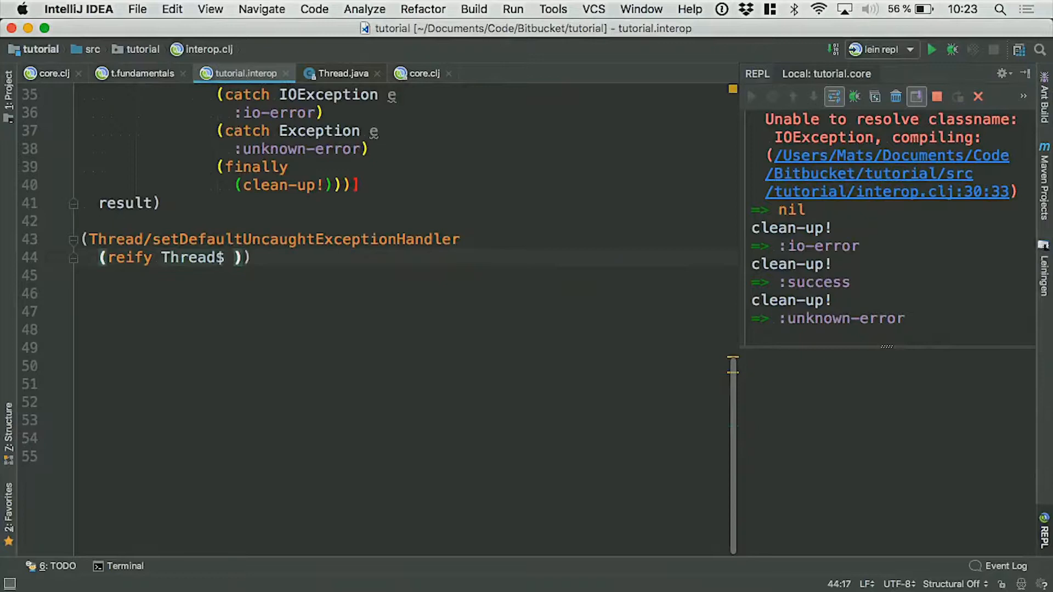
type("UncaughtExceptionHandler")
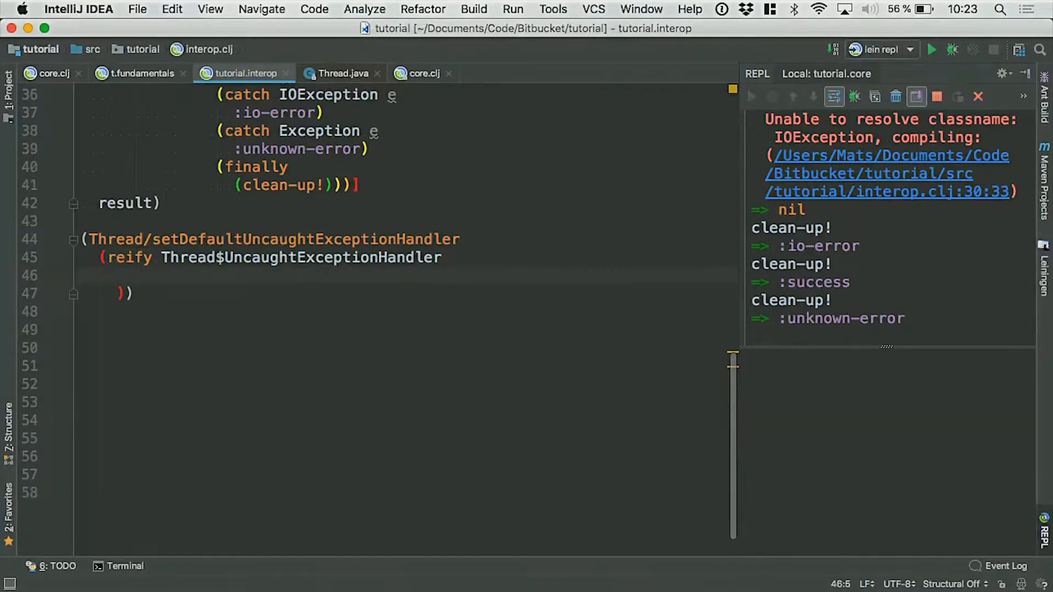
type("(u")
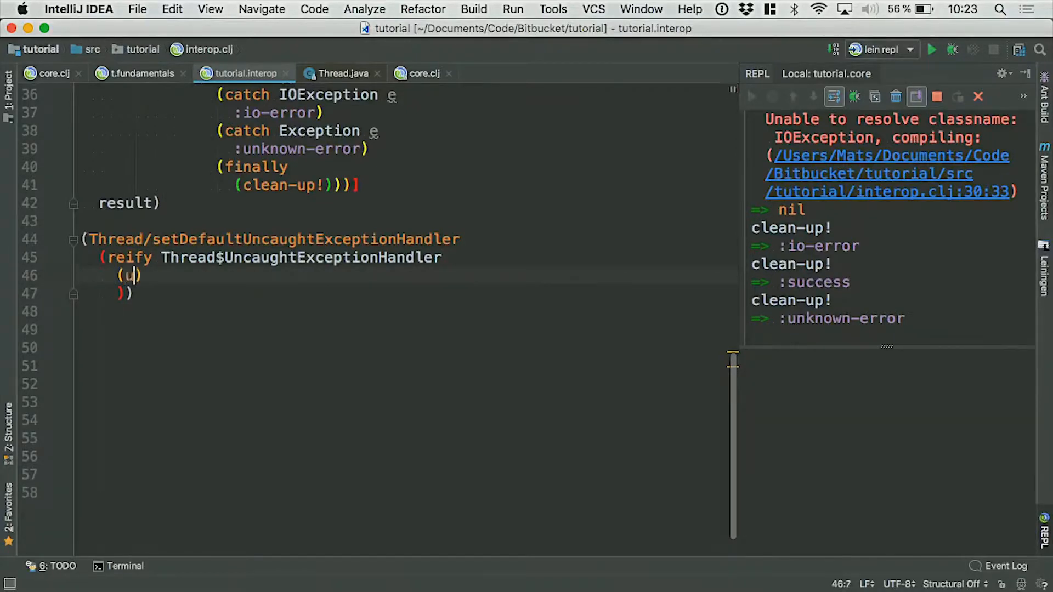
type("ncay")
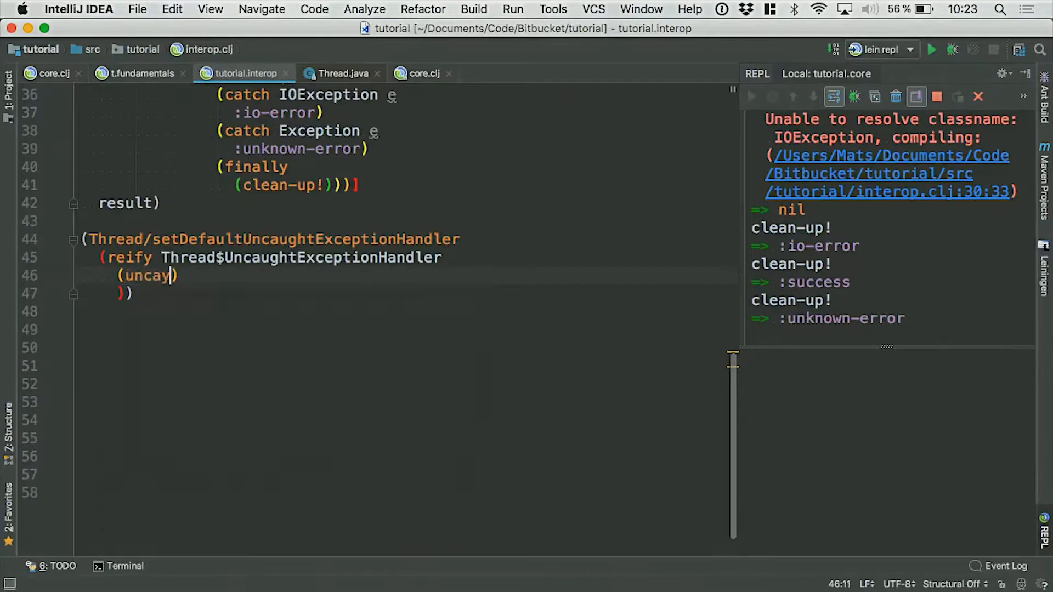
type("g")
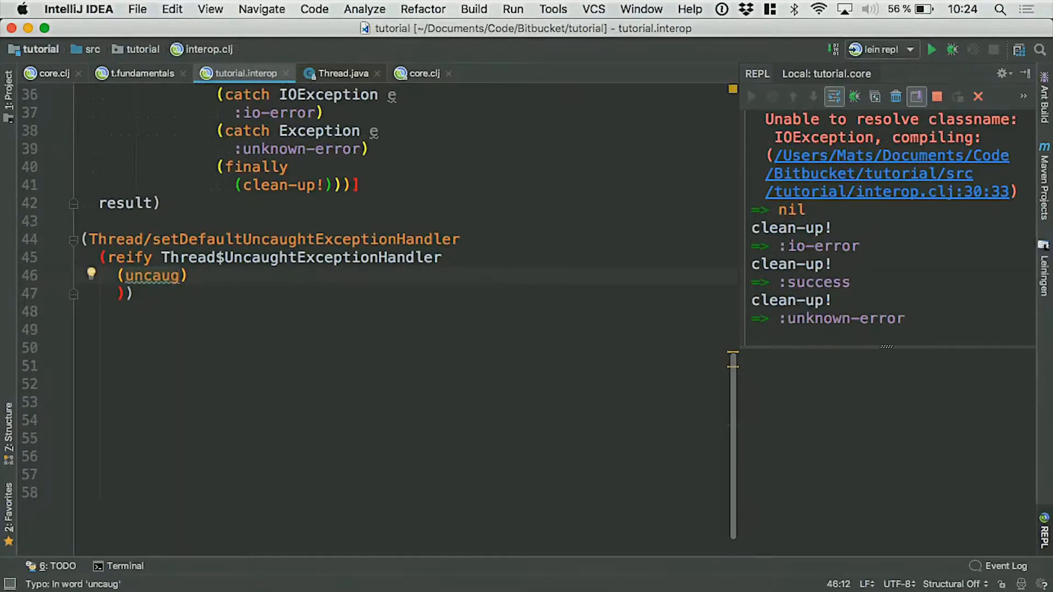
type("ht")
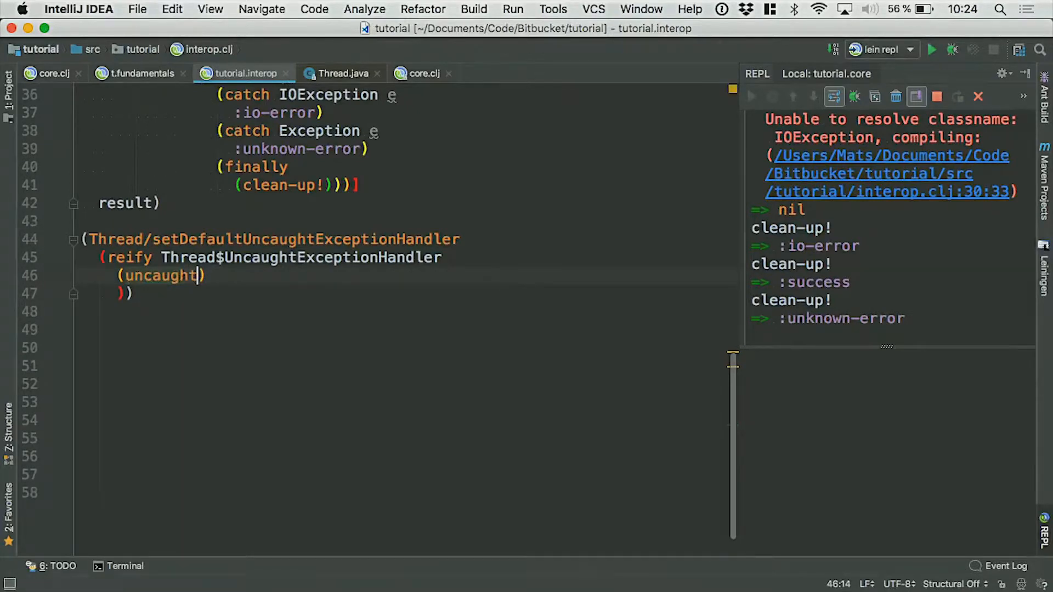
type("ExceptionHandler [")
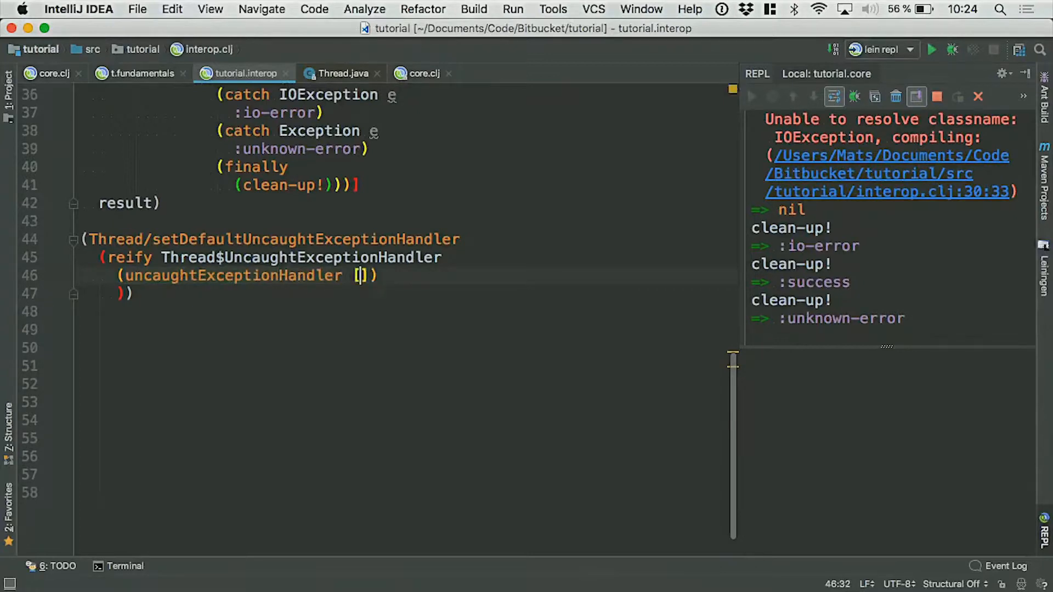
type("t")
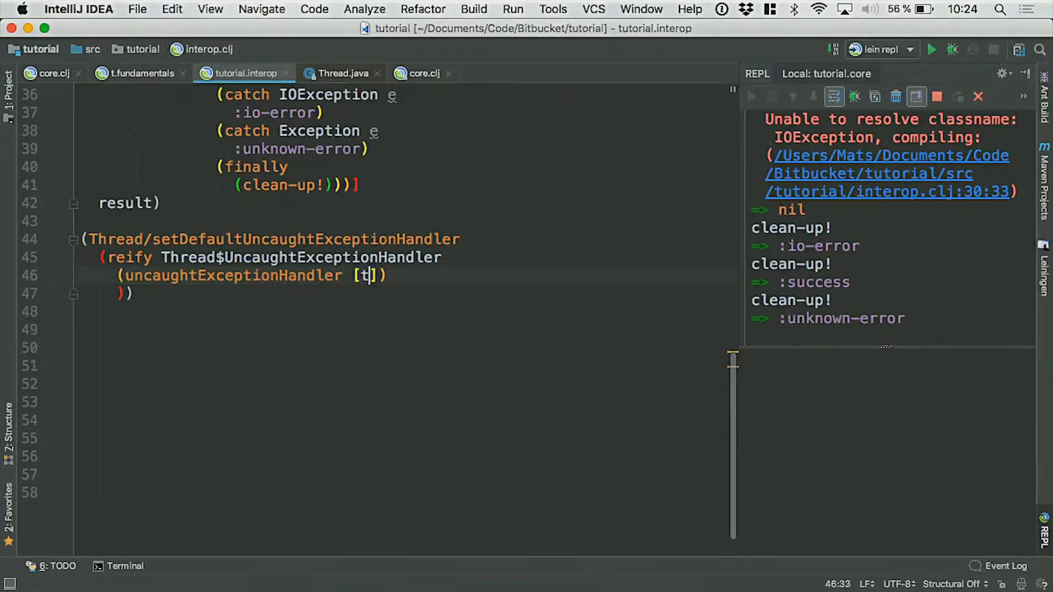
type("his")
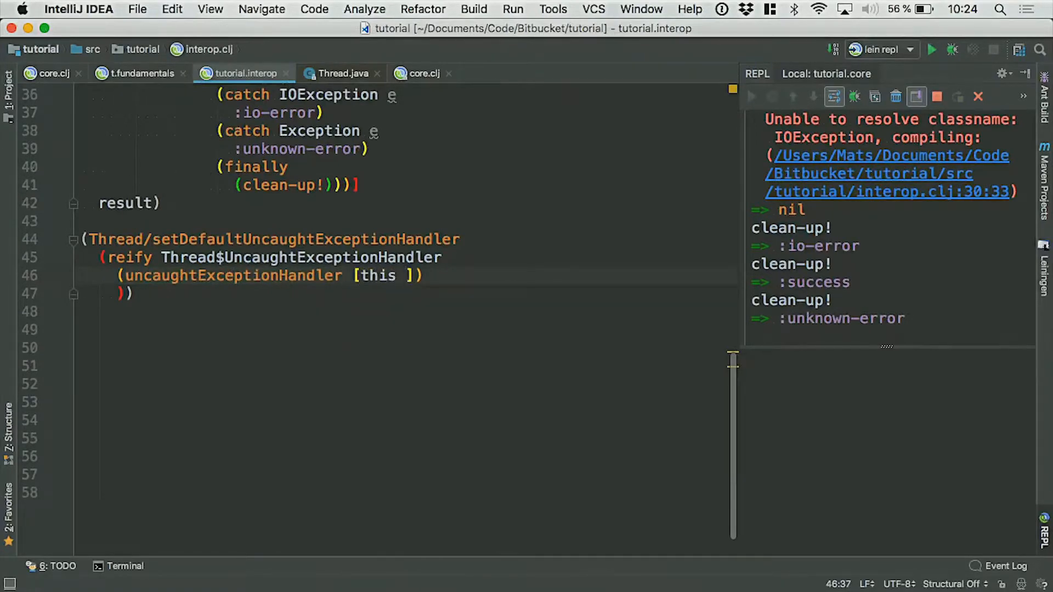
type("thread")
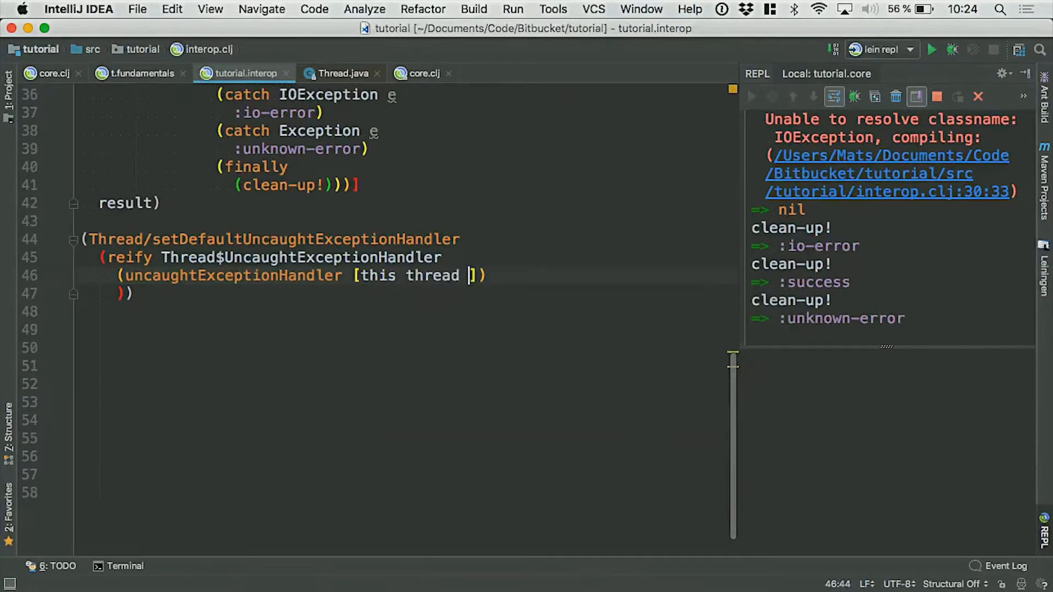
type("throwable")
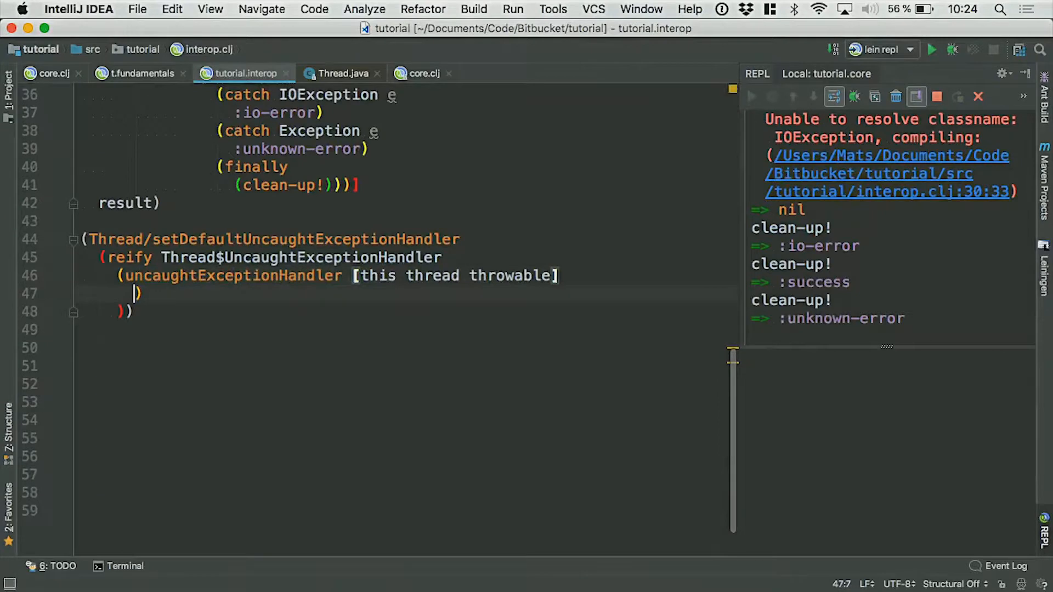
type("(")
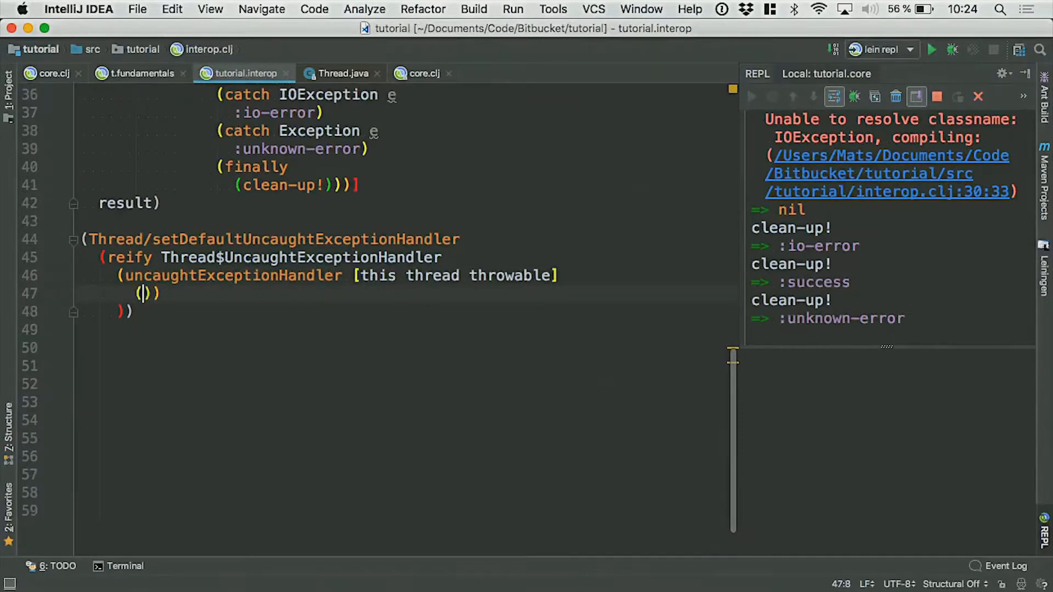
type("pring")
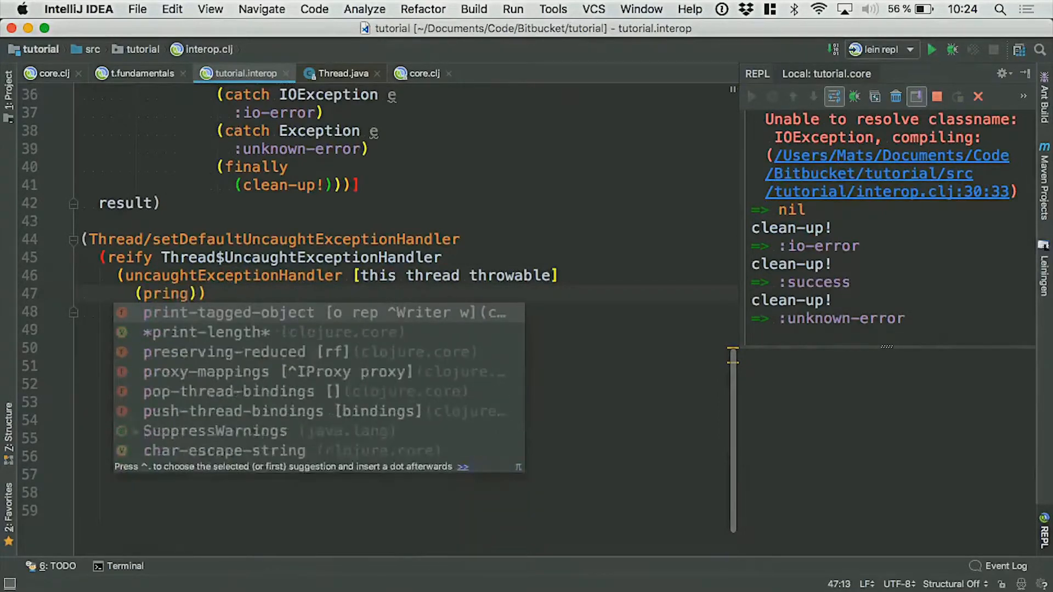
type("ln")
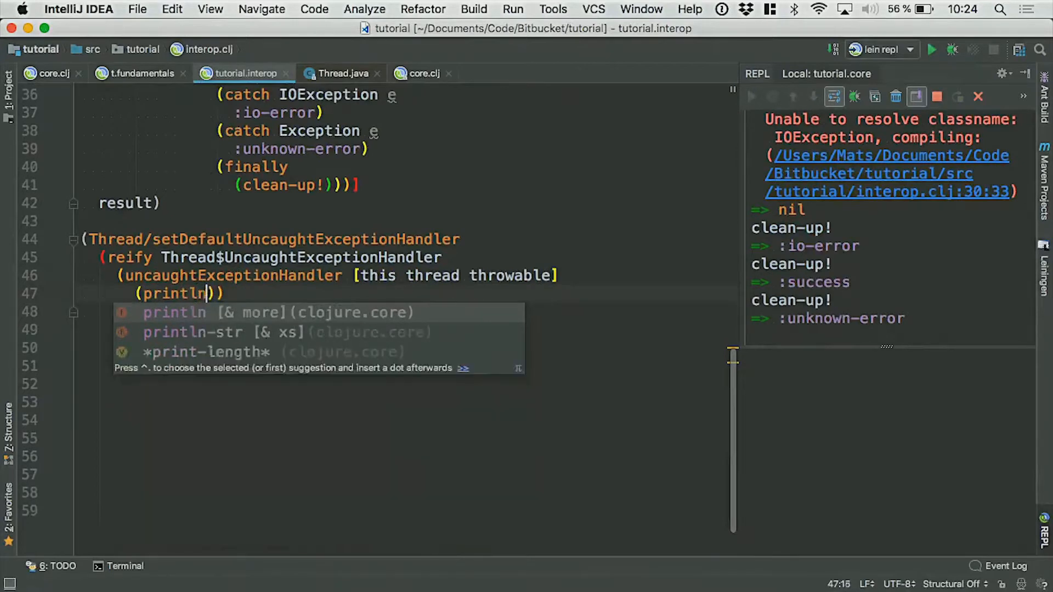
type("thr")
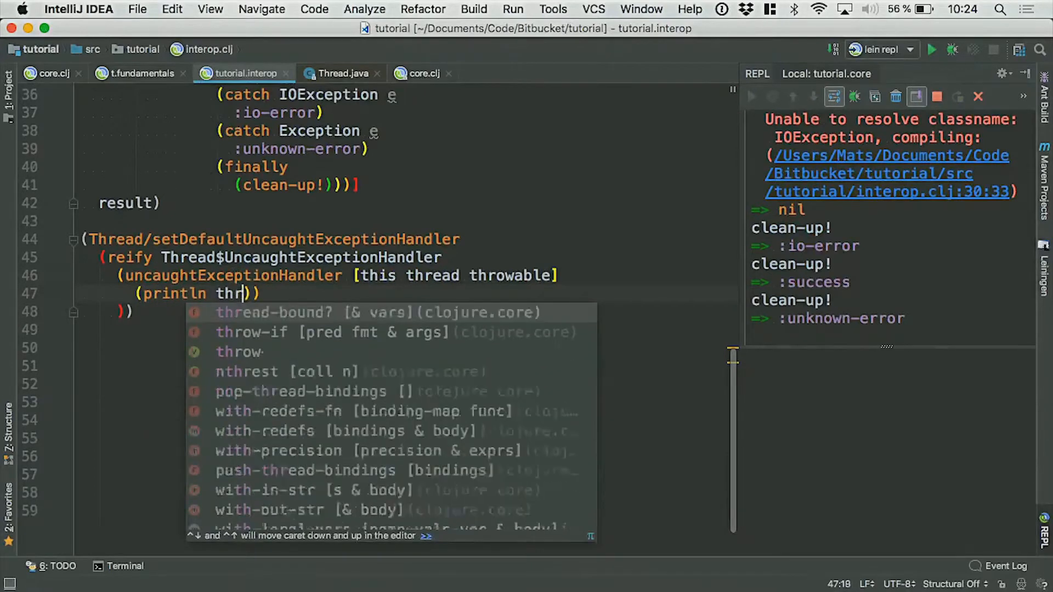
type("owable")
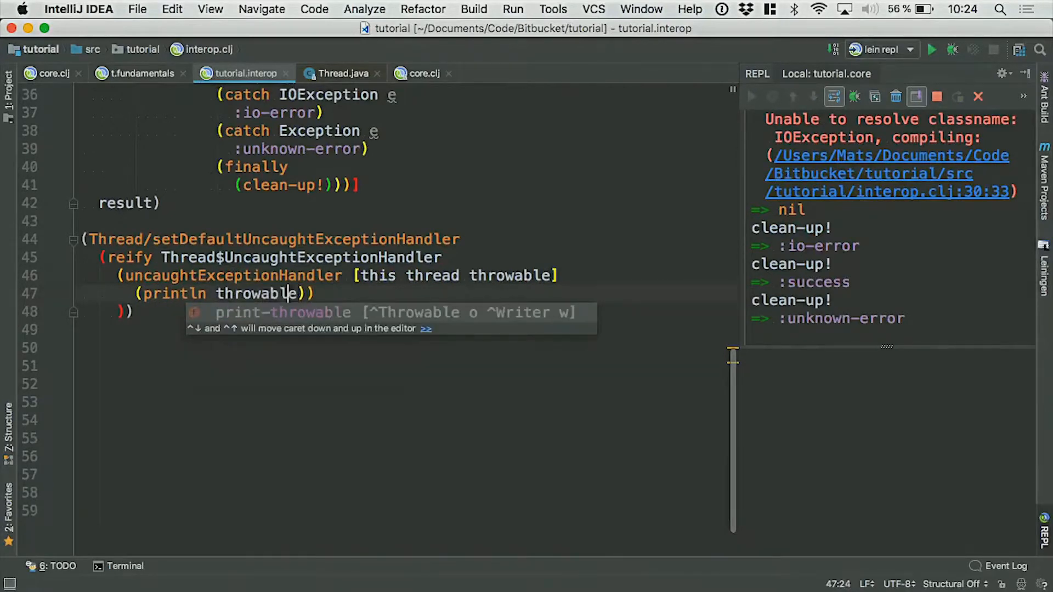
type("'")
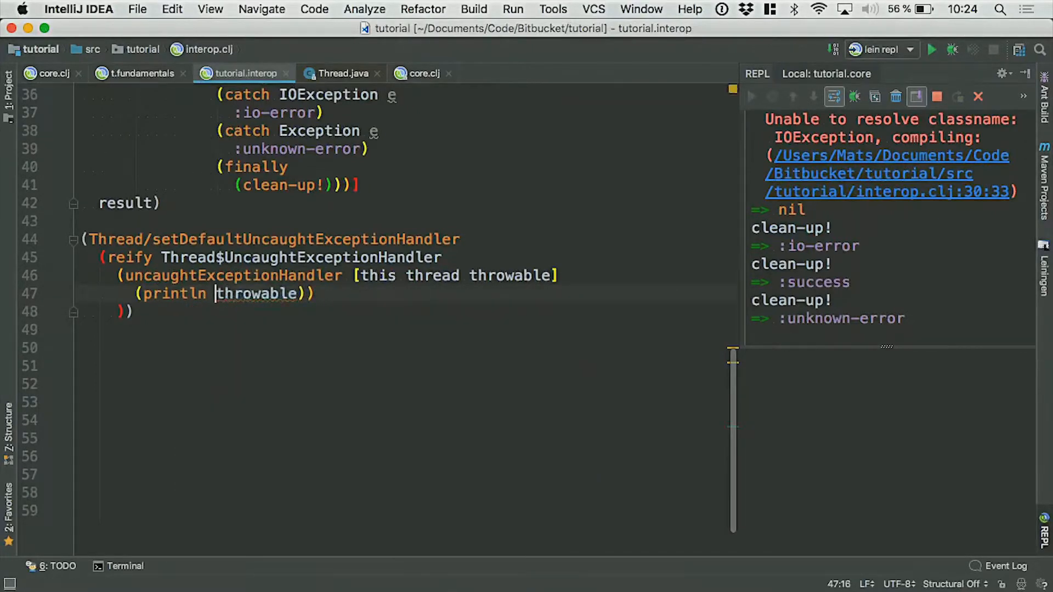
type("(.GetMes")
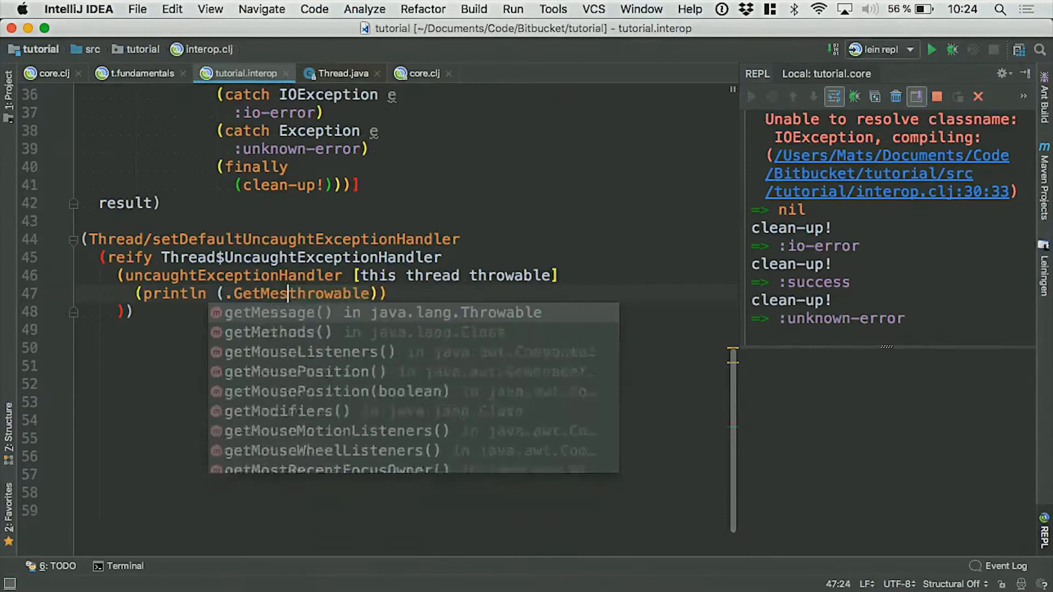